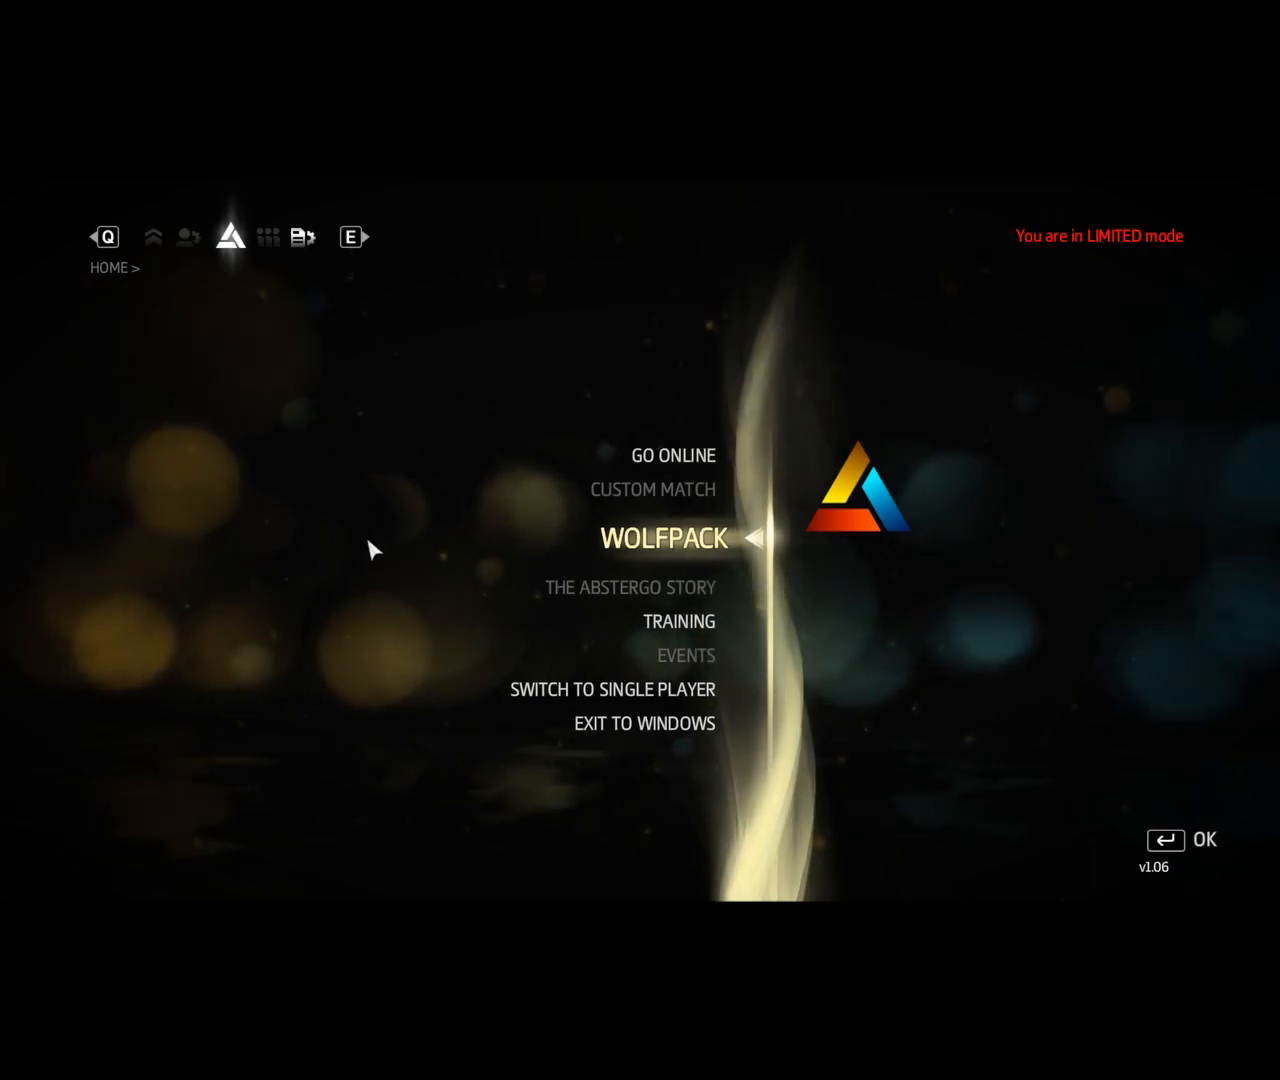
{"action": "mouse_move", "coordinate": [808, 348]}
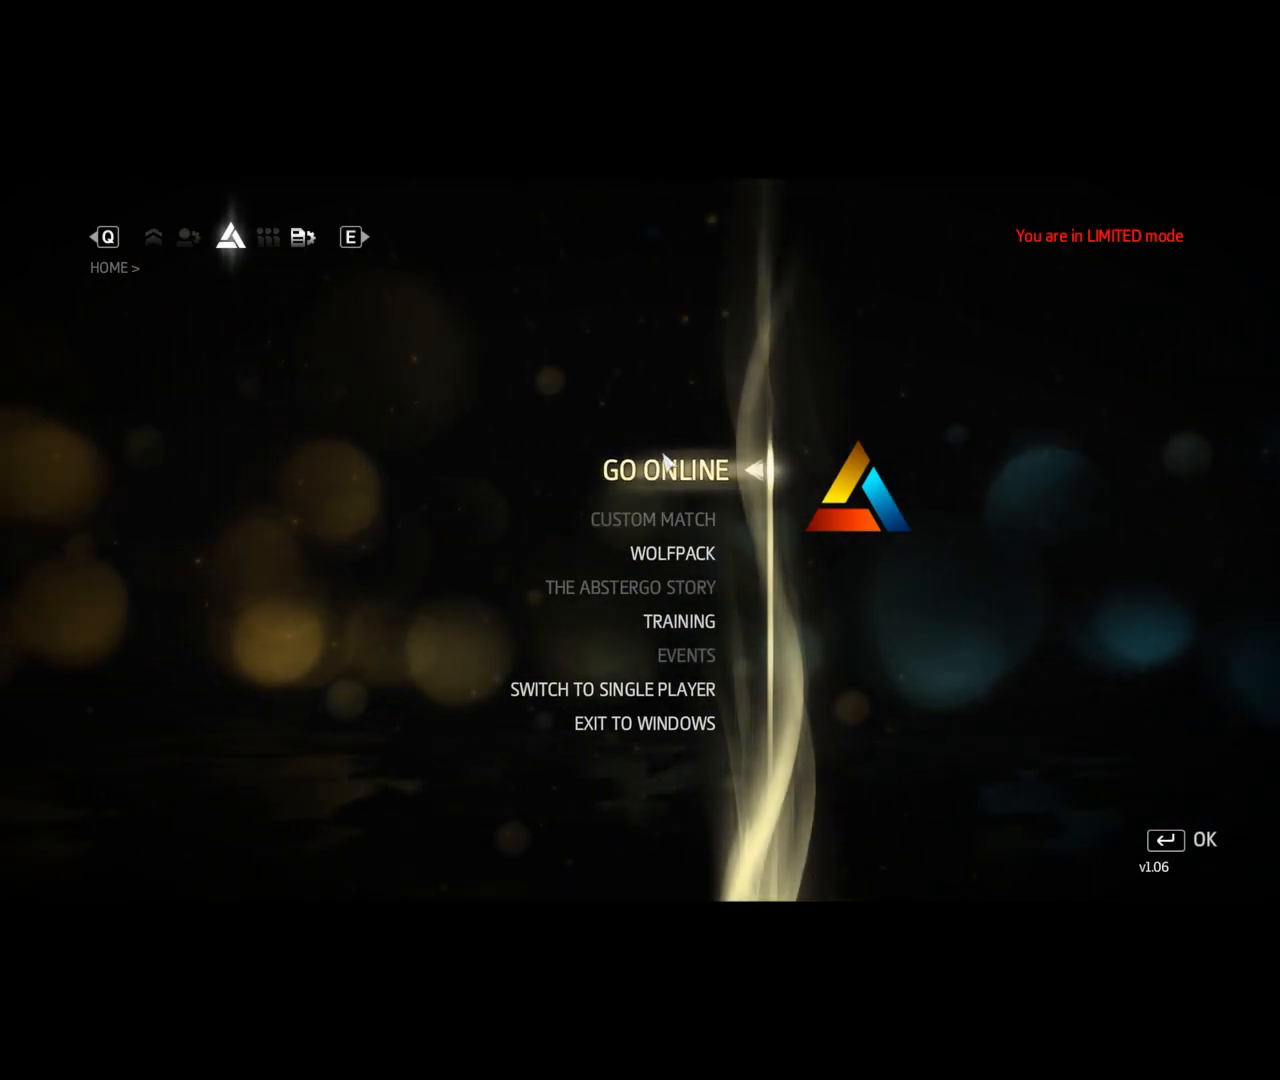
Step: Choose Go Online from the multiplayer home menu, triggering the Limited Mode services-unavailable notice
{"action": "left_click", "coordinate": [666, 470]}
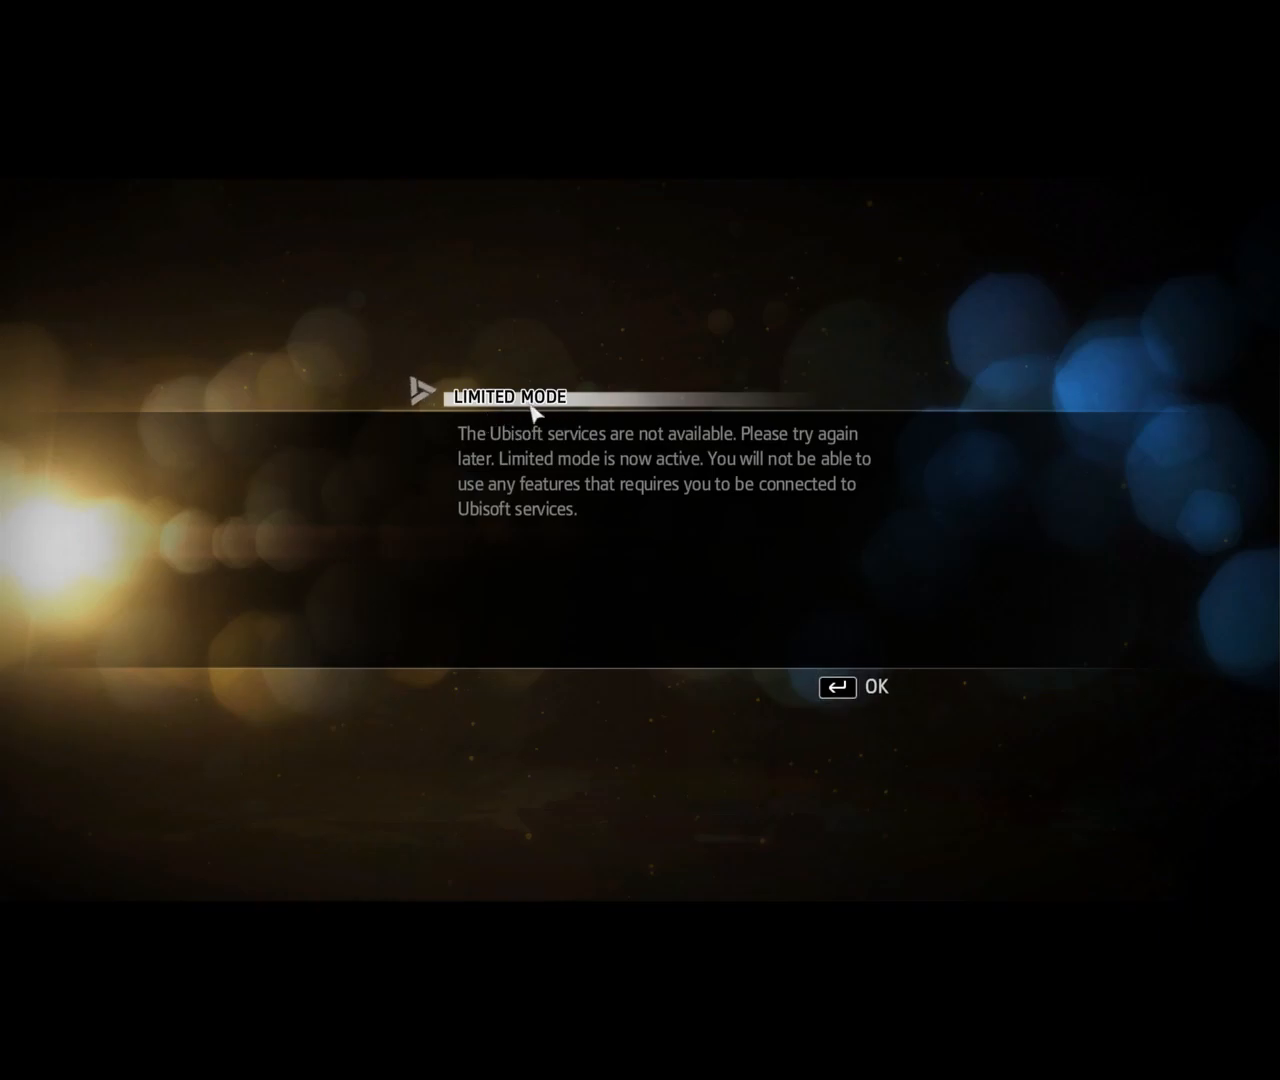
Step: Accept the Limited Mode notice with OK and switch to single player, returning to the main menu
{"action": "left_click", "coordinate": [856, 688]}
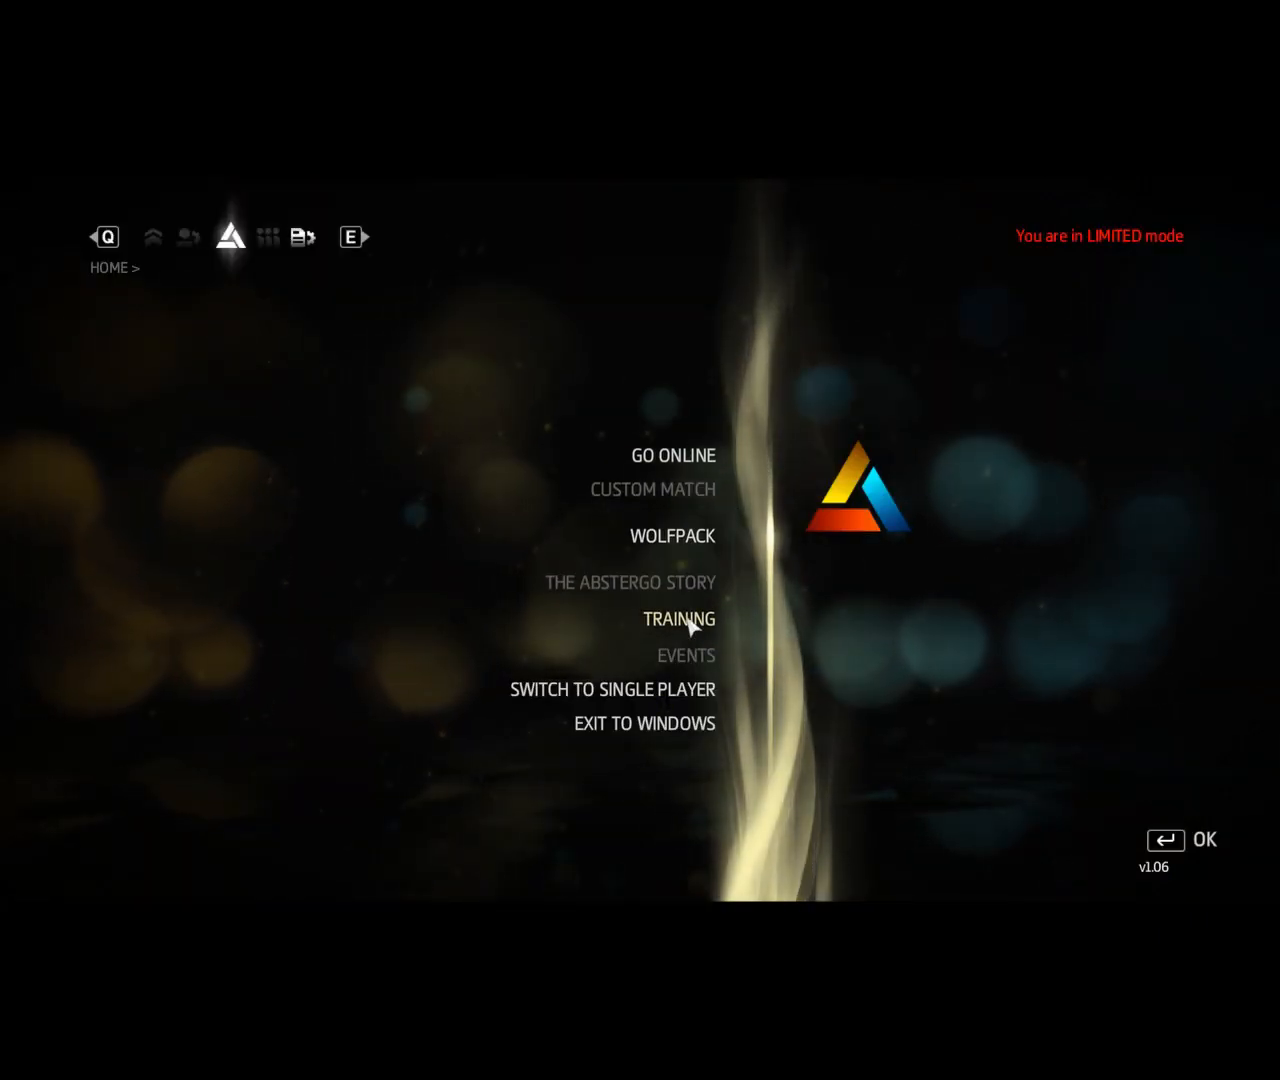
{"action": "left_click", "coordinate": [612, 688]}
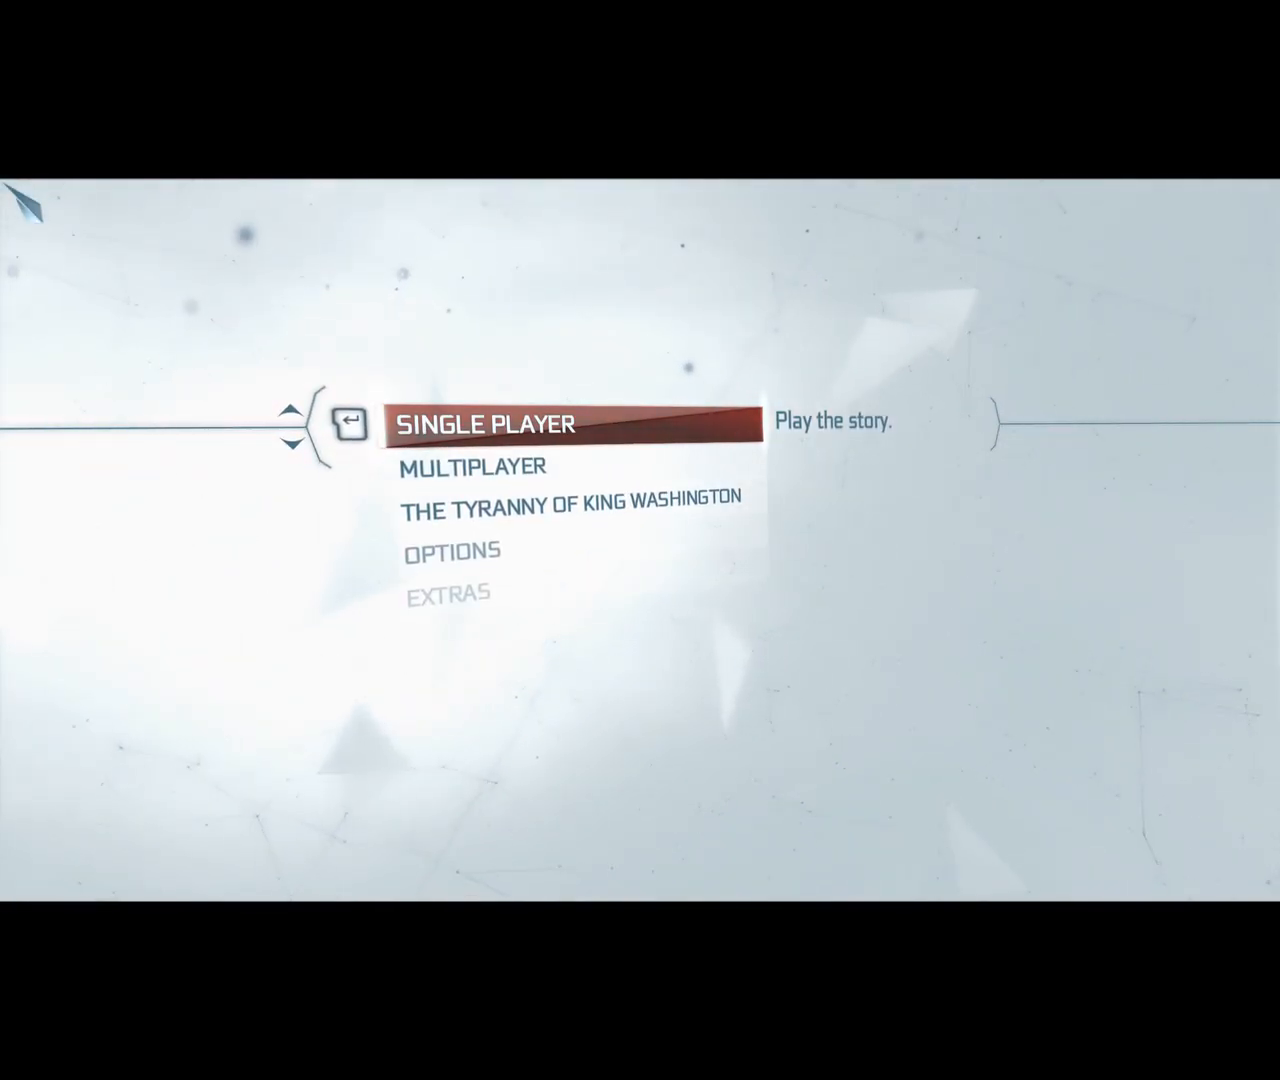
Step: Launch Single Player from the main menu and load into the forest homestead gameplay
{"action": "left_click", "coordinate": [486, 424]}
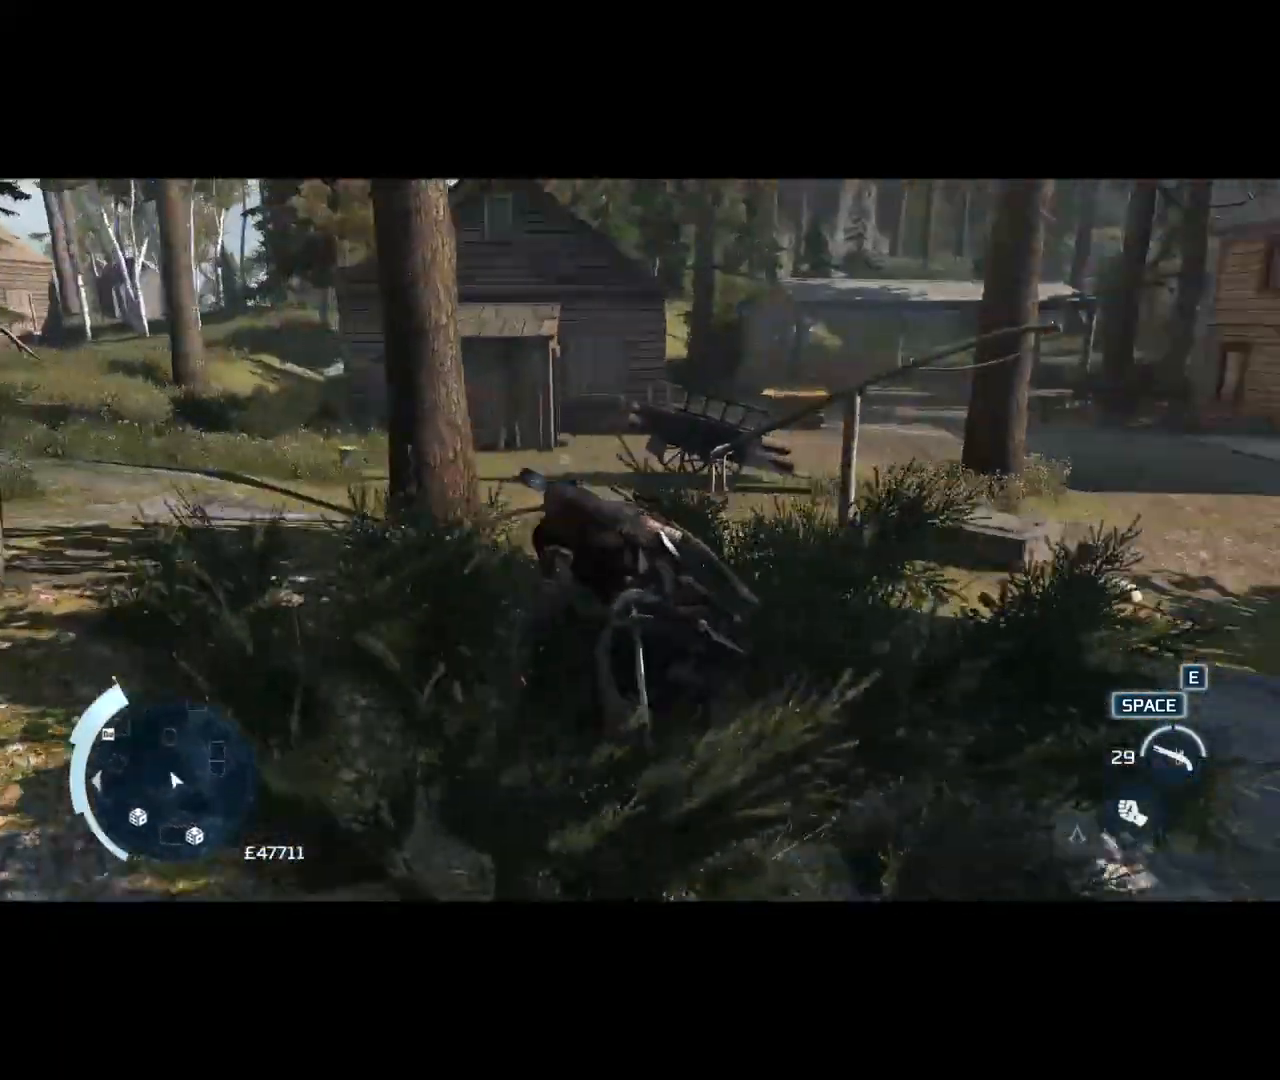
Step: Browse the Building the Homestead logbook entries, close it, and jump down the slope toward the riverside log piles
{"action": "key", "text": "Escape"}
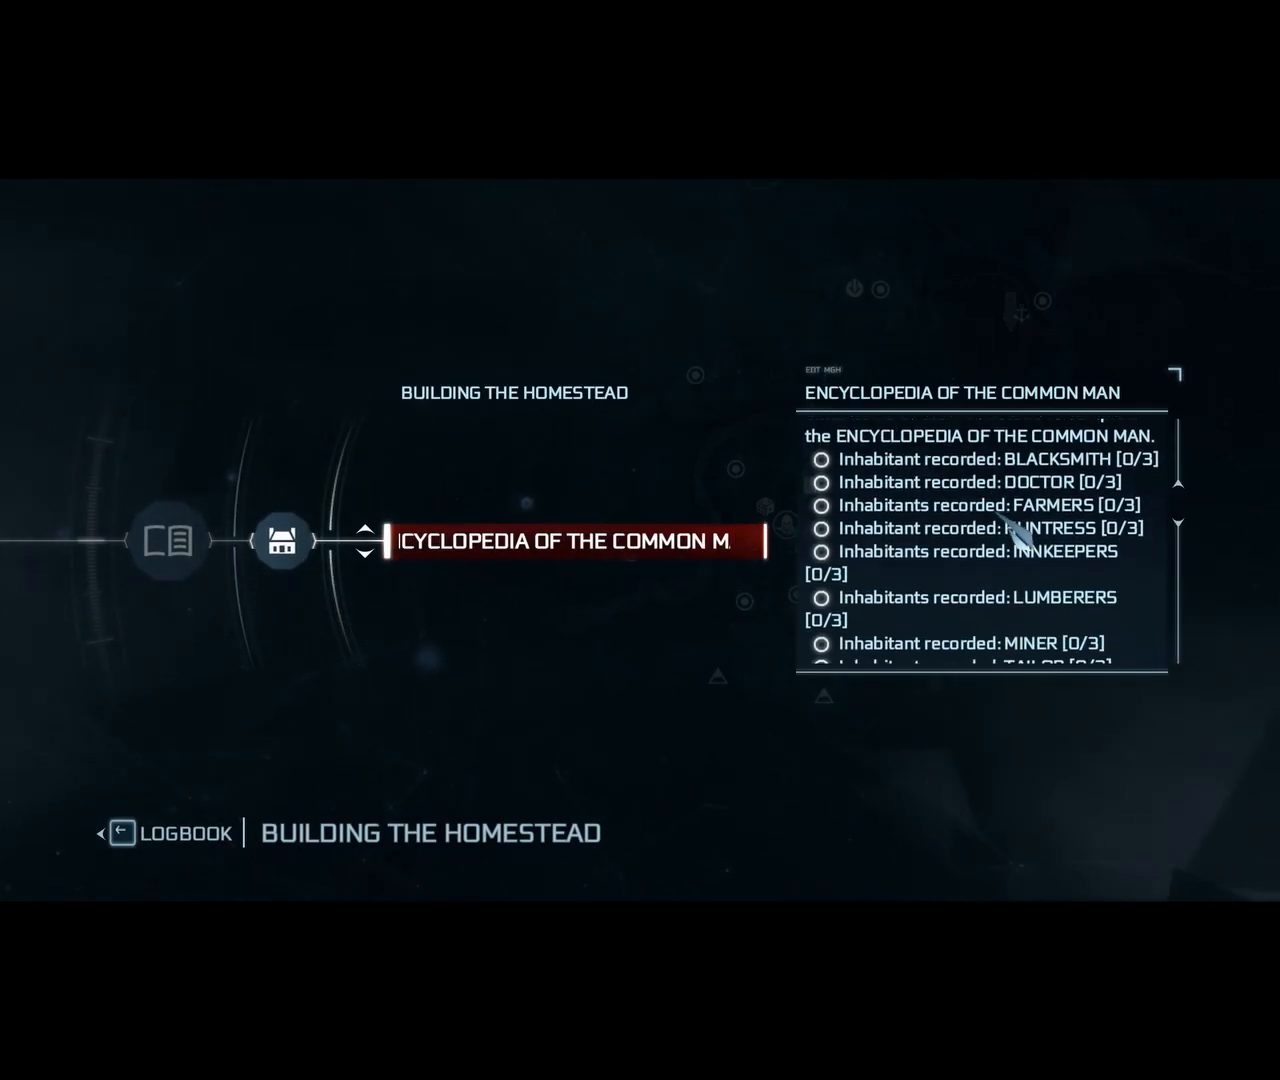
{"action": "scroll", "scroll_direction": "down", "scroll_amount": 3}
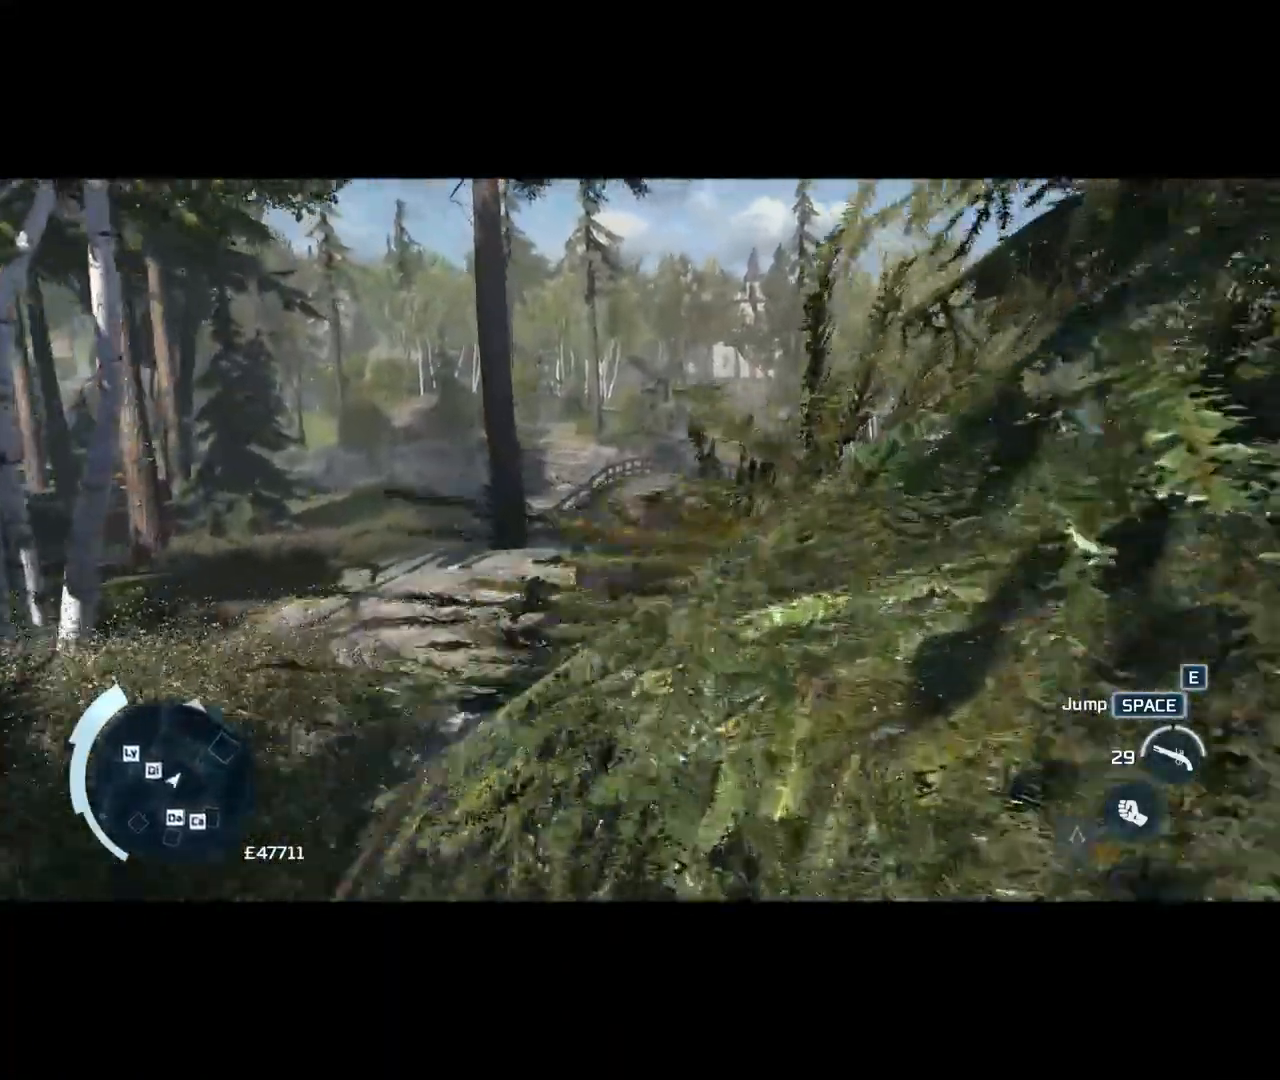
{"action": "key", "text": "space"}
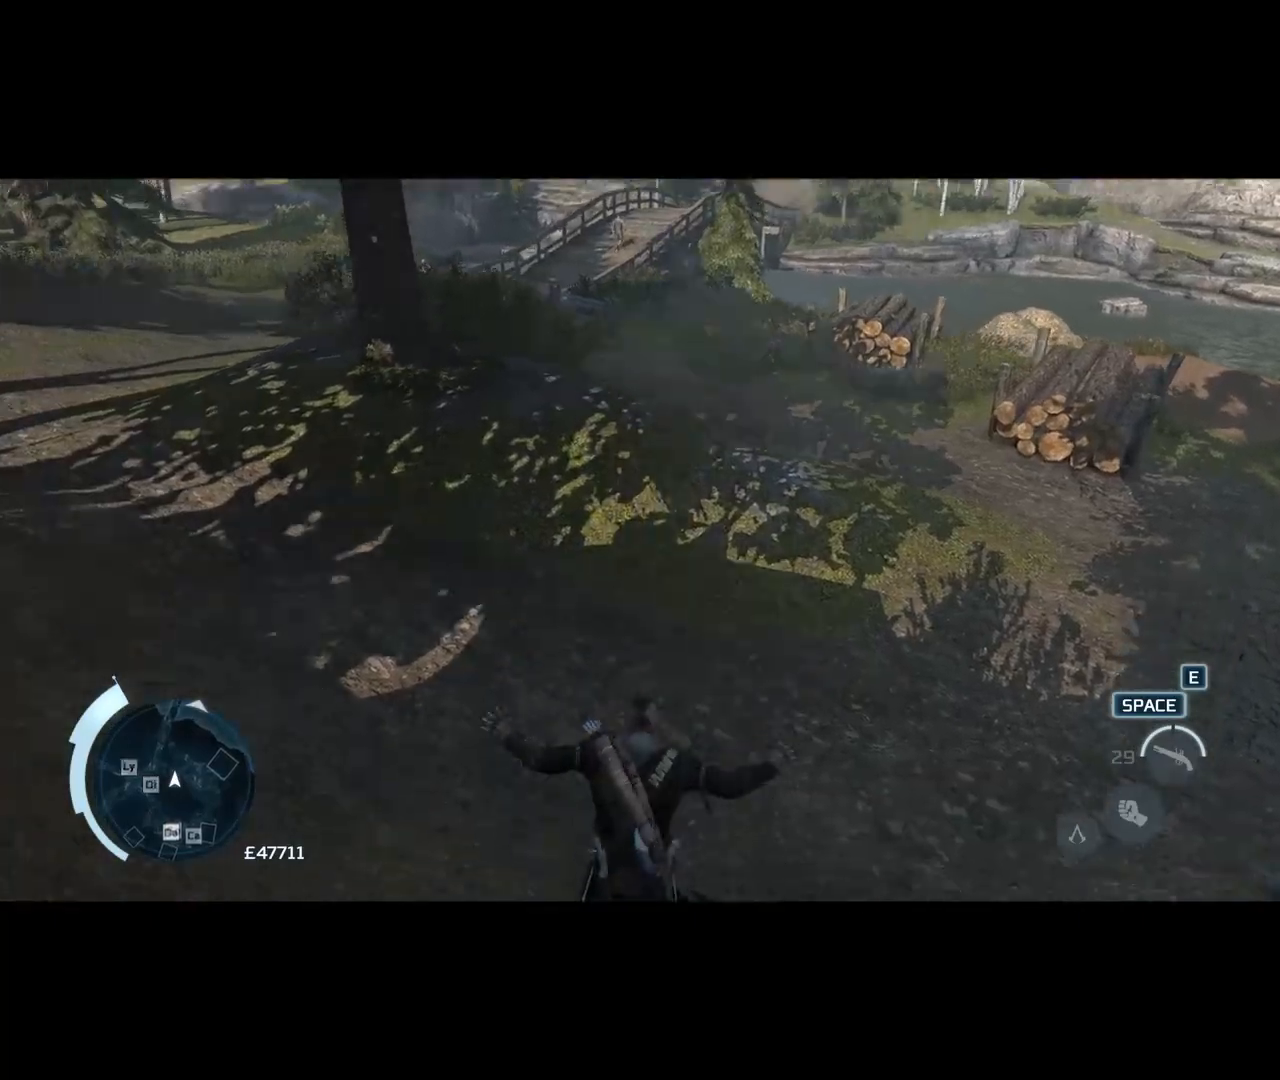